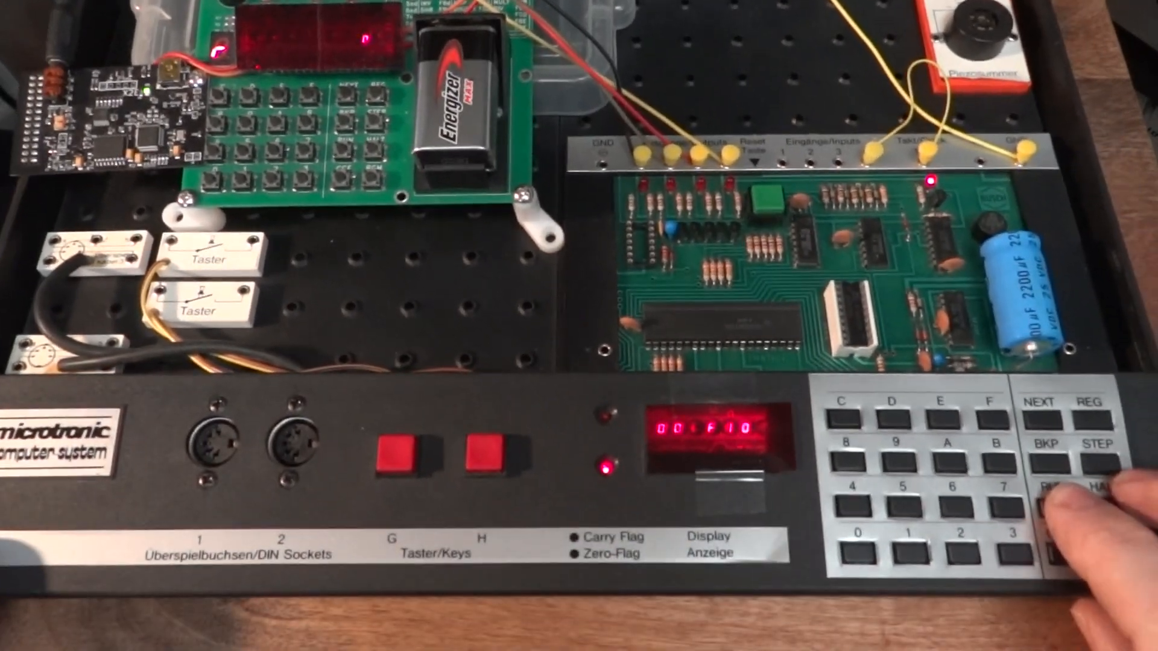
# Key in the first instructions from address 00, starting with F10, storing each with NEXT through address 03.
pyautogui.click(1061, 492)
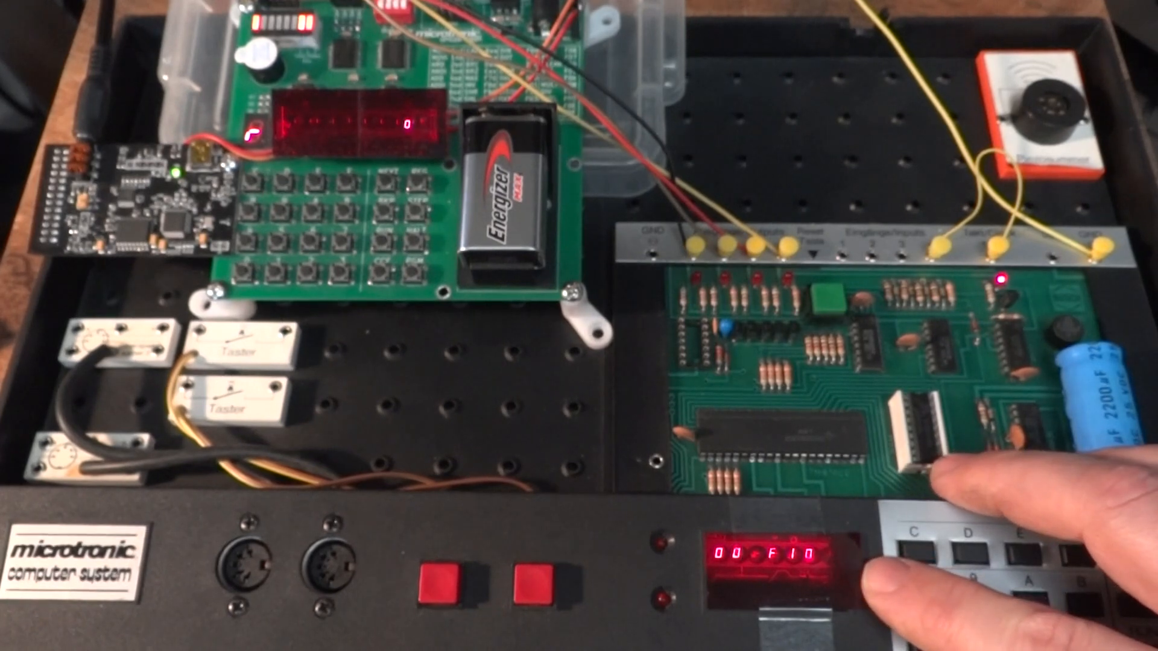
pyautogui.click(1129, 539)
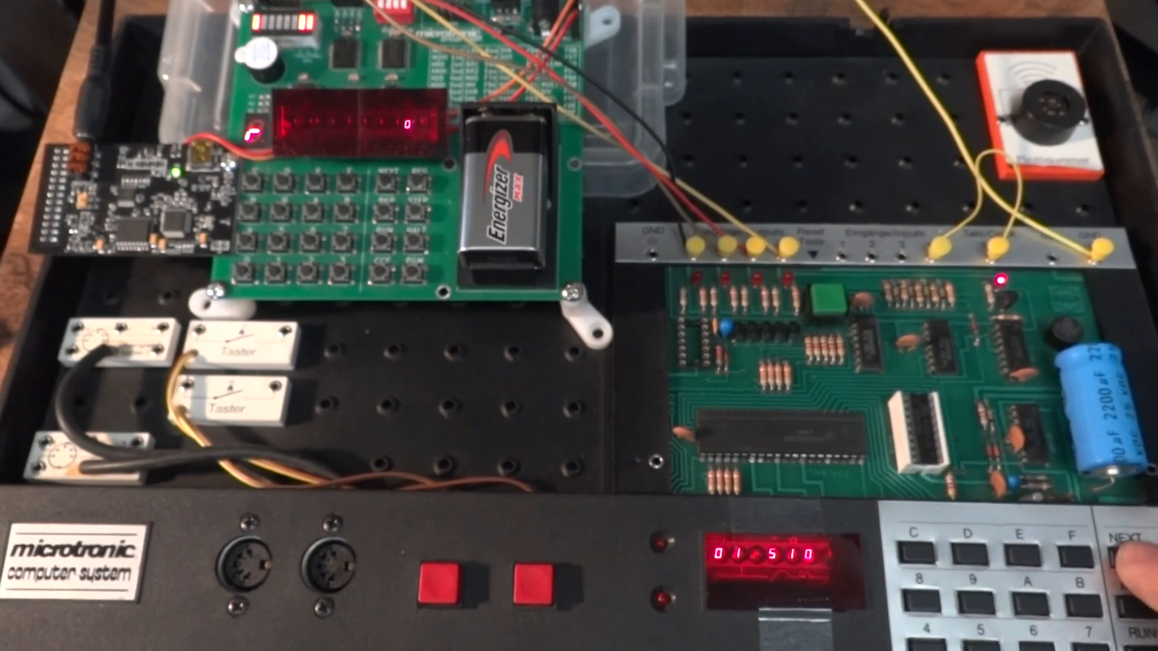
pyautogui.click(1137, 539)
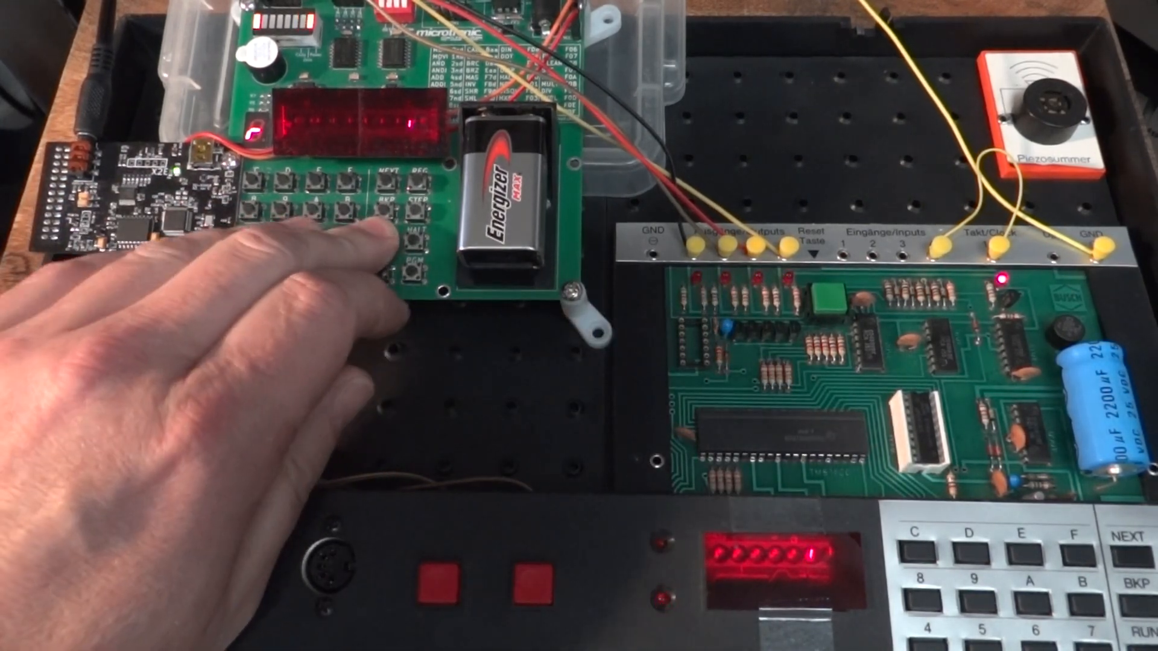
pyautogui.click(380, 222)
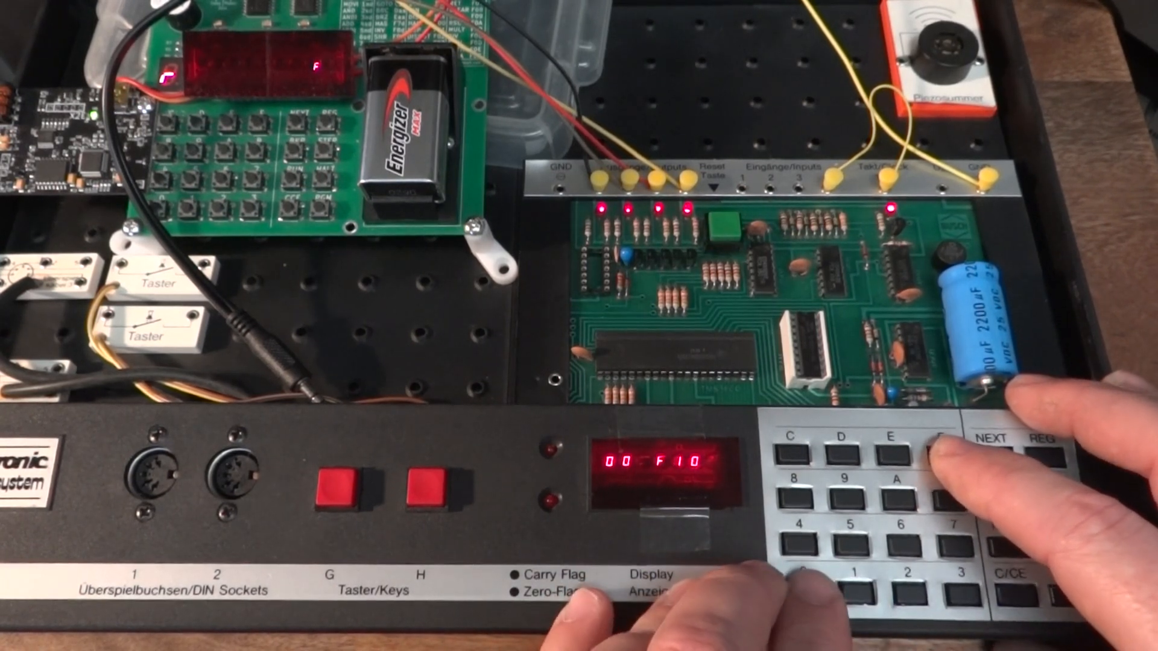
pyautogui.click(992, 439)
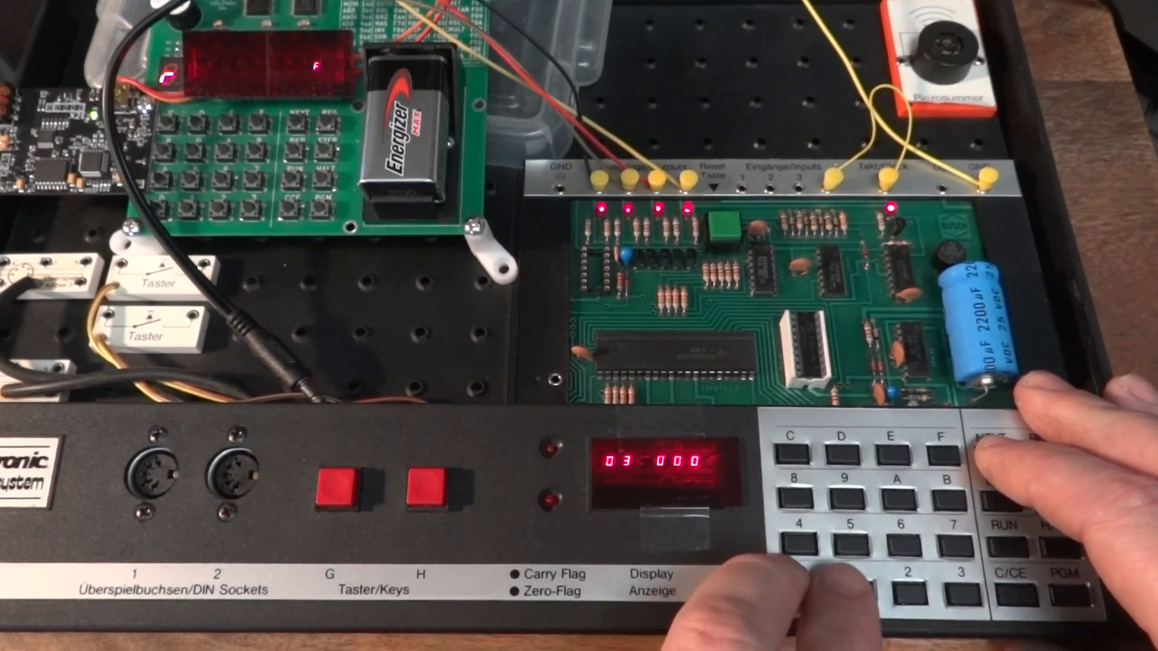
pyautogui.click(794, 589)
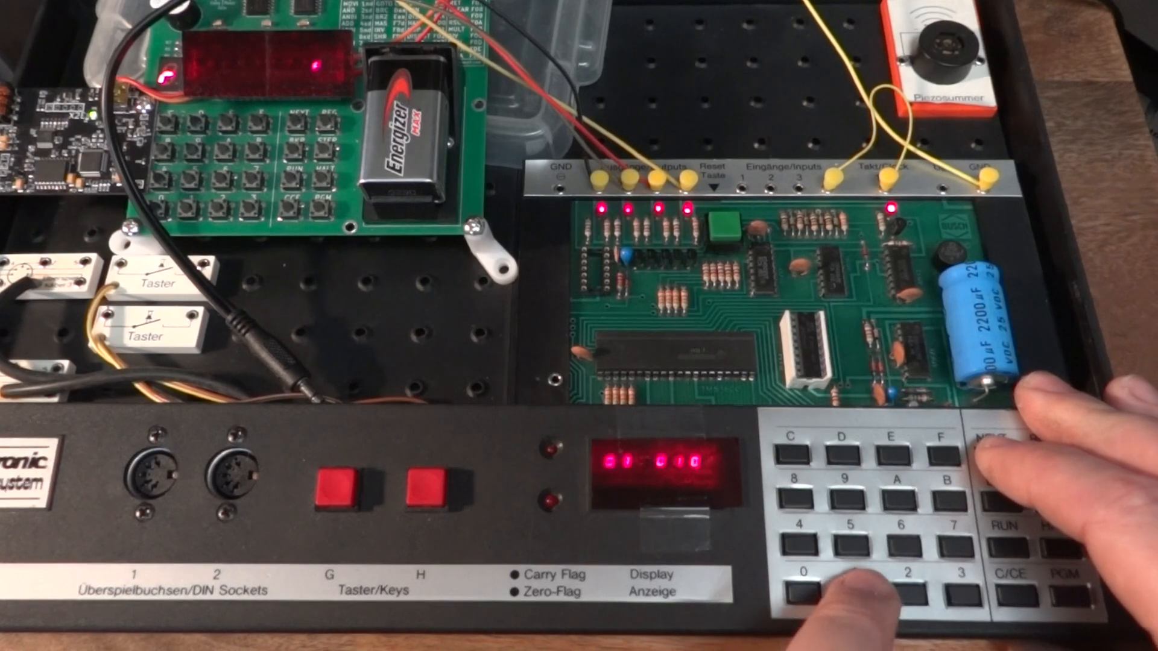